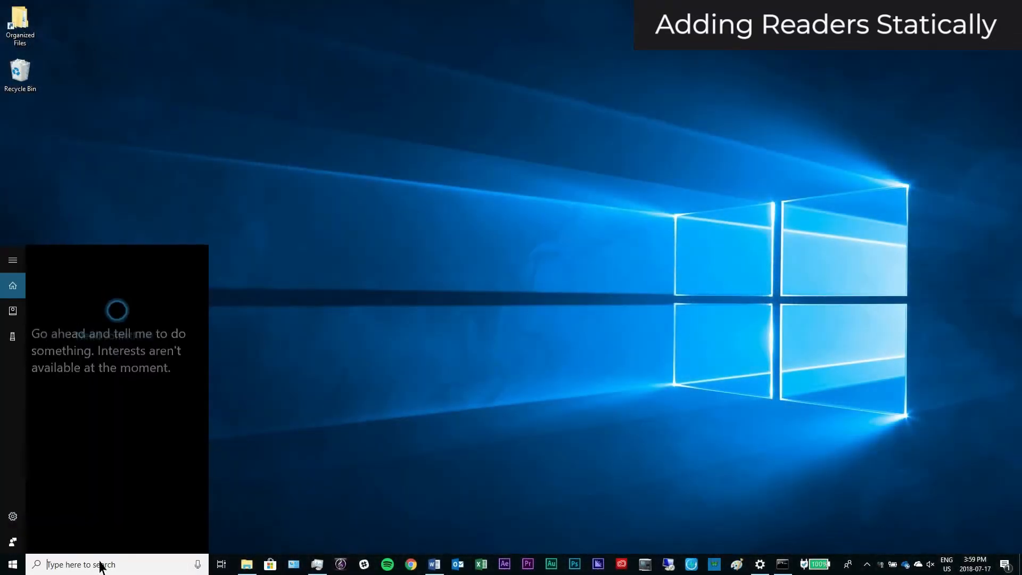
# Reach the network adapter list via Control Panel's Network and Sharing Center.
pyautogui.write('control panel')
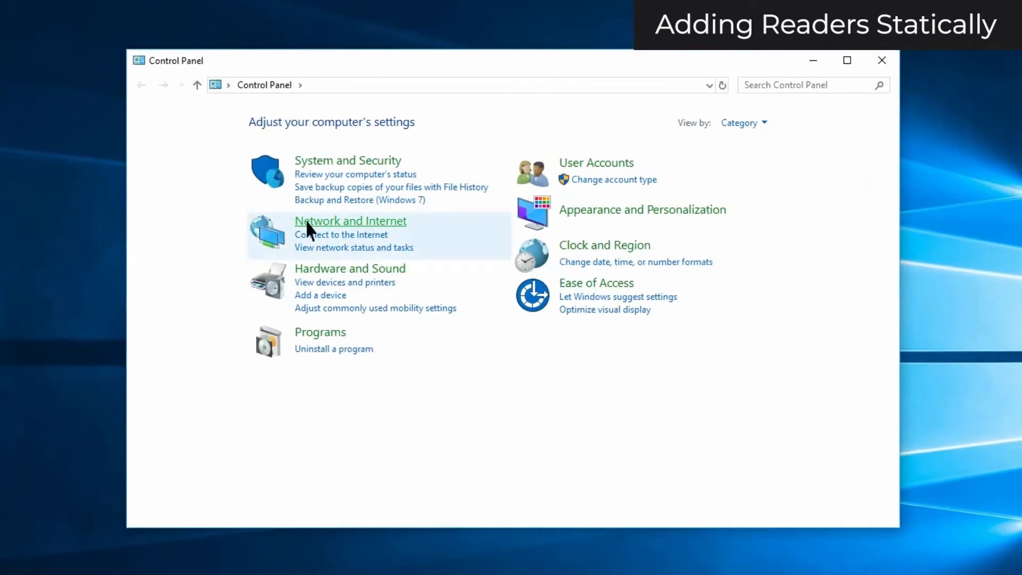
pyautogui.click(349, 220)
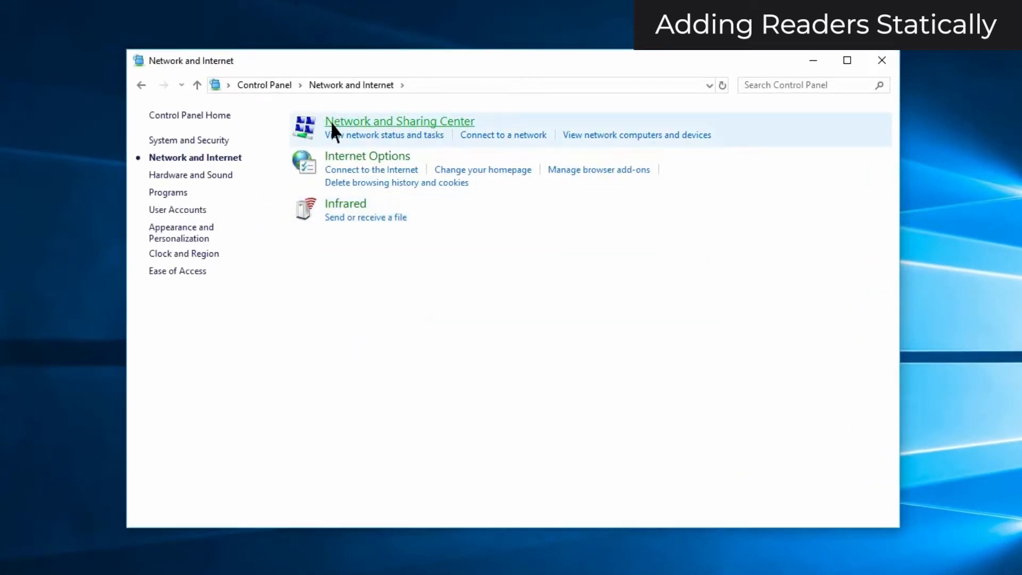
pyautogui.click(398, 120)
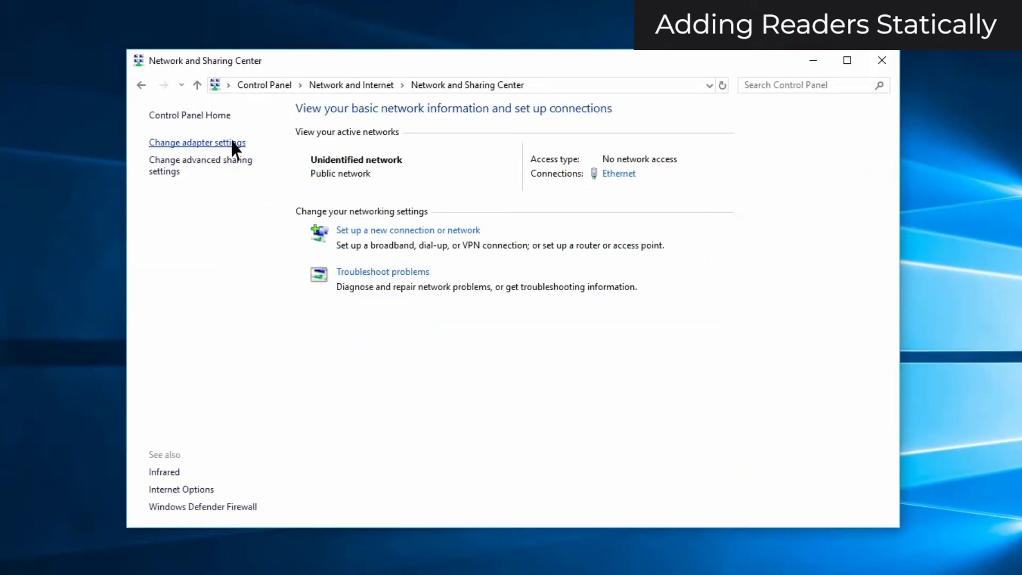
pyautogui.click(197, 142)
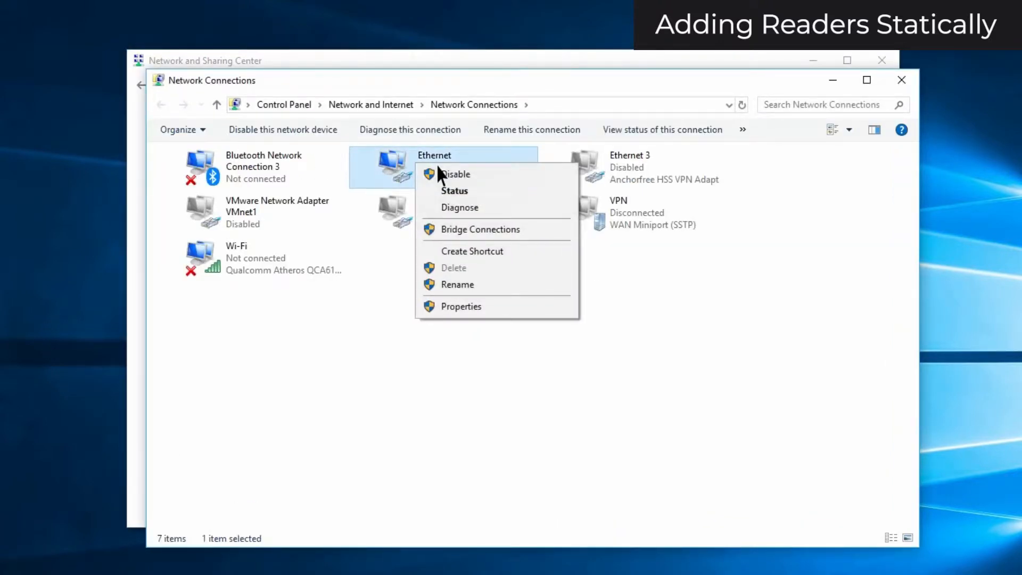
# Reach the Ethernet adapter's IPv4 properties and choose a fixed IP address.
pyautogui.click(461, 306)
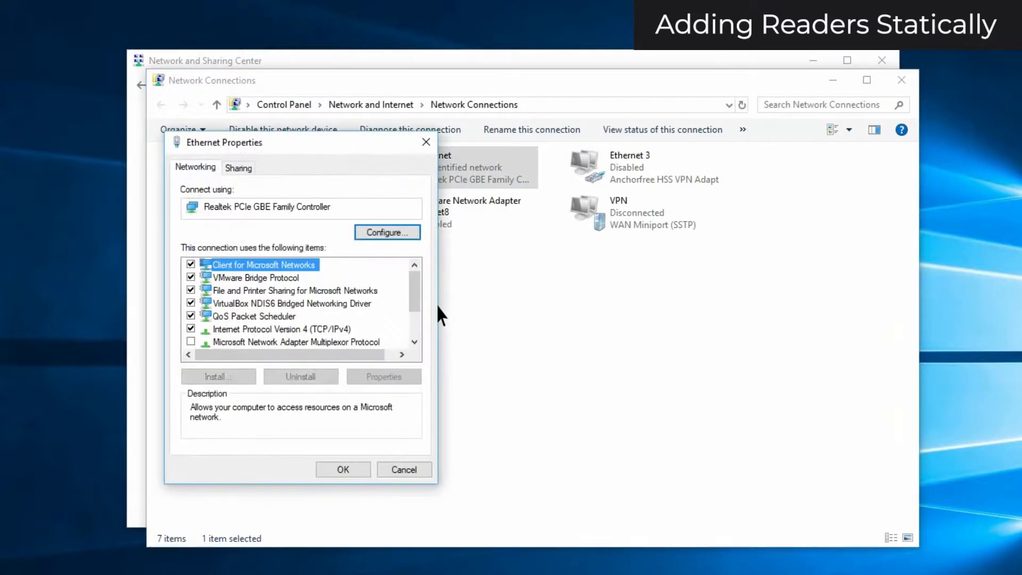
pyautogui.click(280, 329)
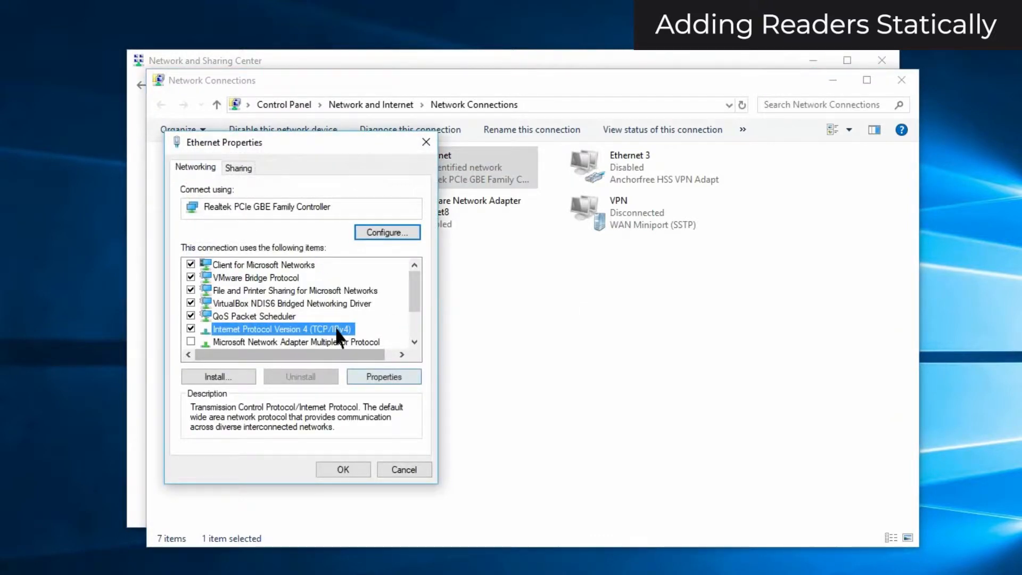
pyautogui.click(383, 376)
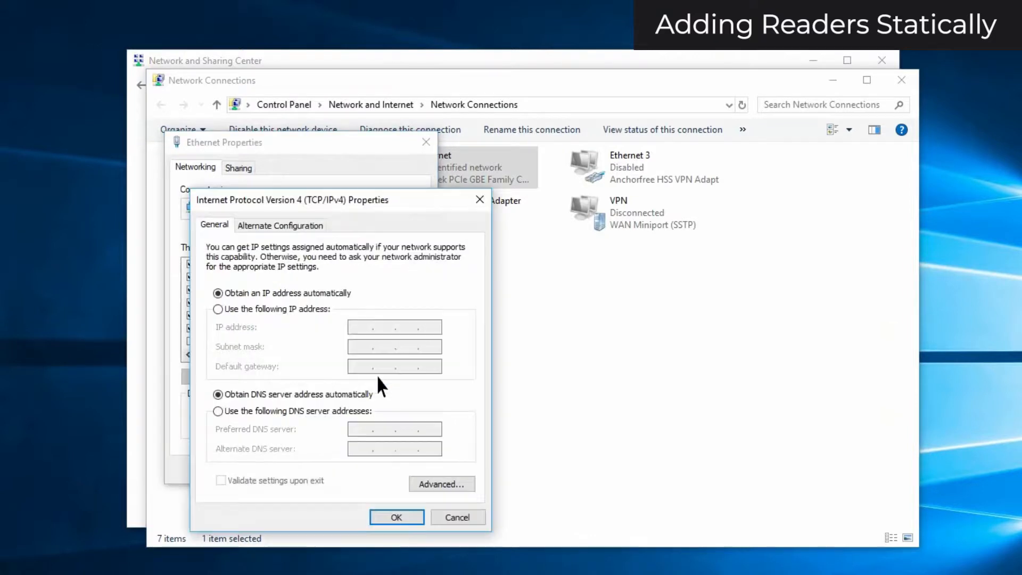
pyautogui.click(218, 309)
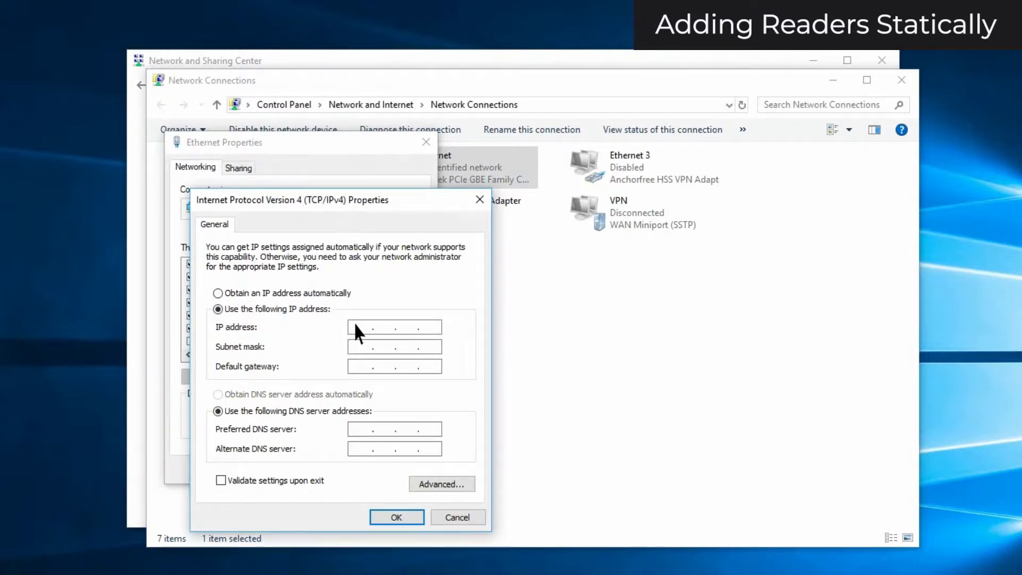
# Enter IP 192.168.0.10, mask 255.255.255.0, gateway 192.168.0.1 and save.
pyautogui.write('192.16')
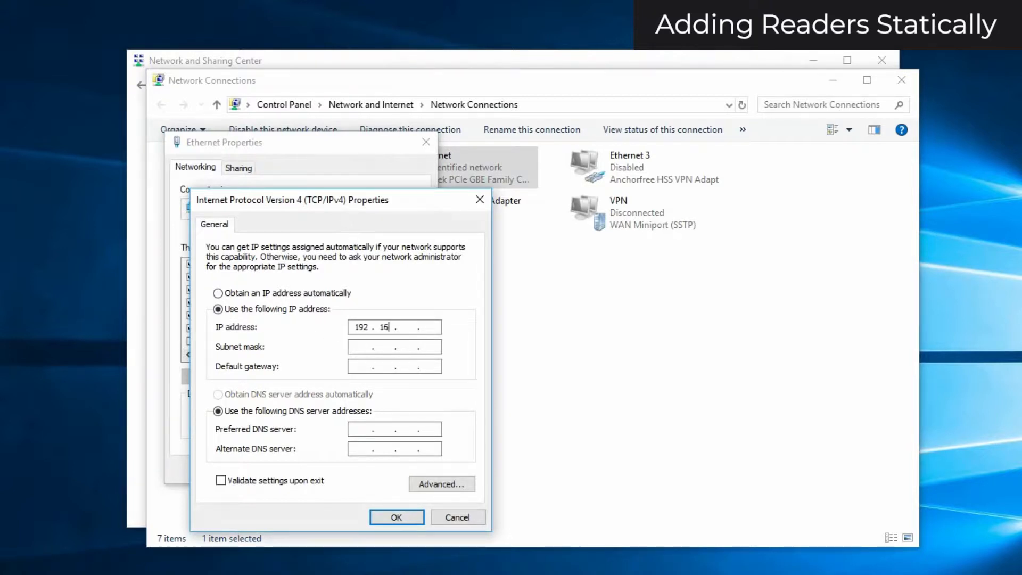
pyautogui.write('8.0')
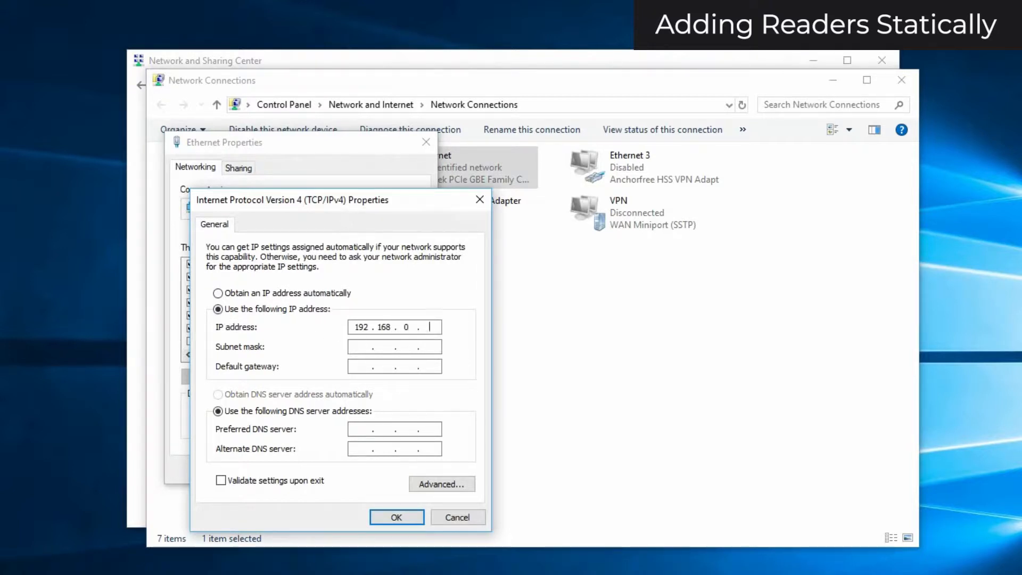
pyautogui.write('10')
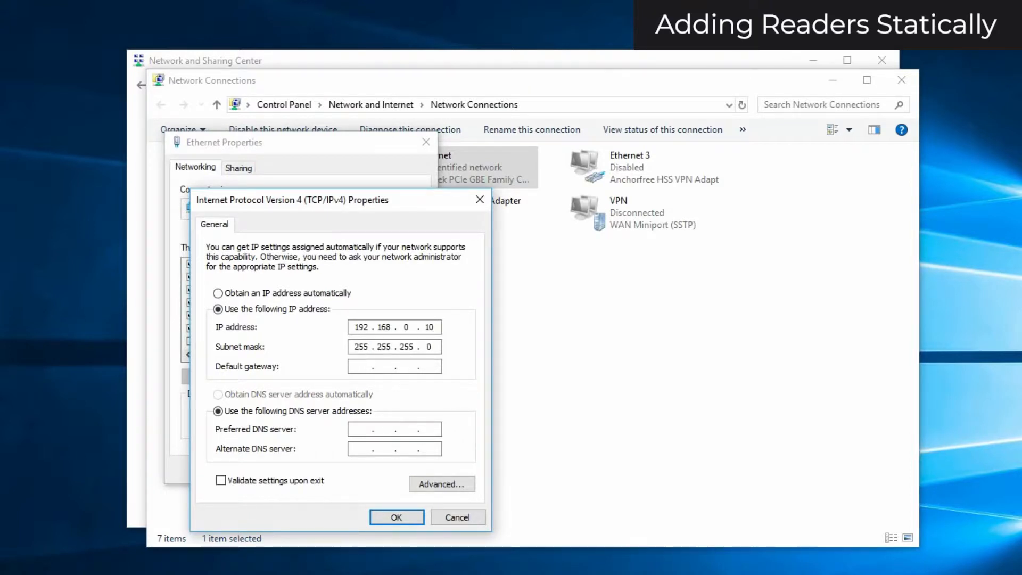
pyautogui.write('192.168.0.1')
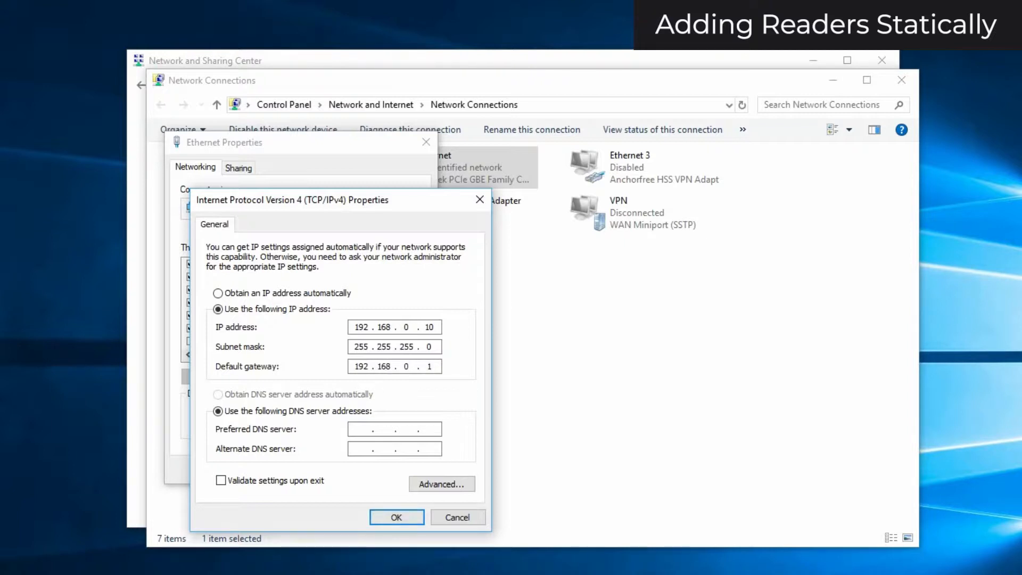
pyautogui.click(396, 517)
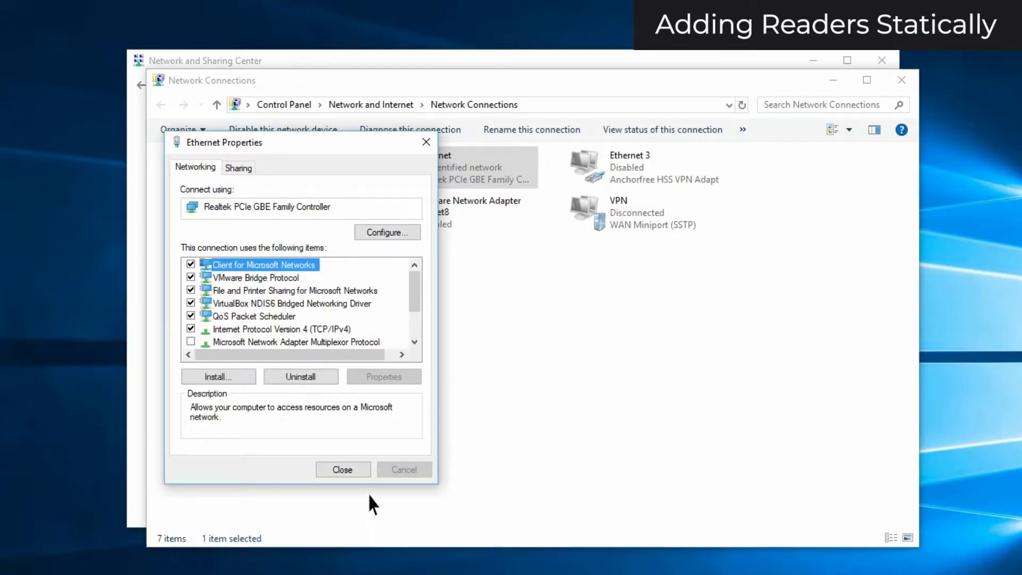
# Close Ethernet Properties and run arp -a in Command Prompt to list reachable devices.
pyautogui.click(342, 469)
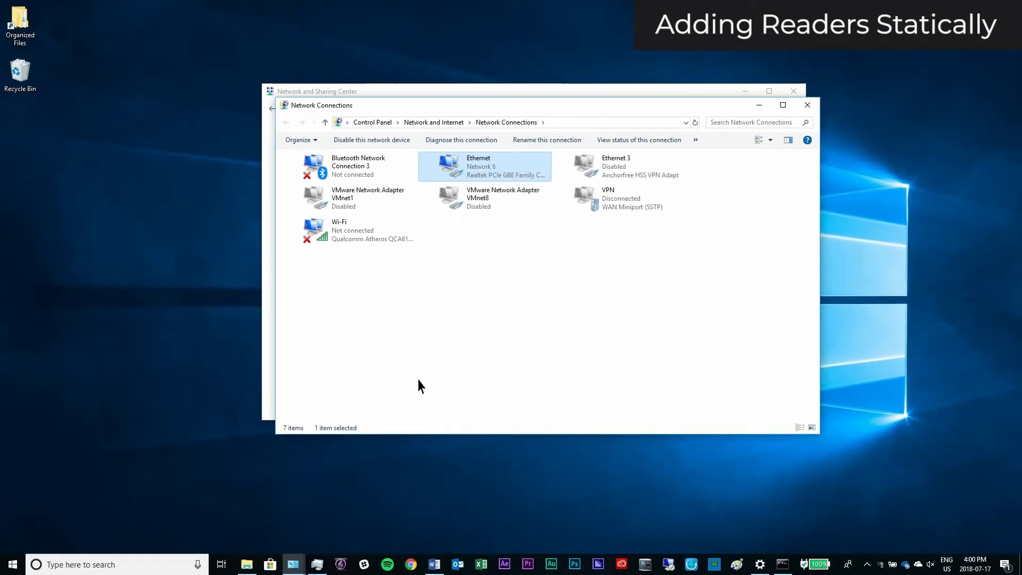
pyautogui.press('win+r')
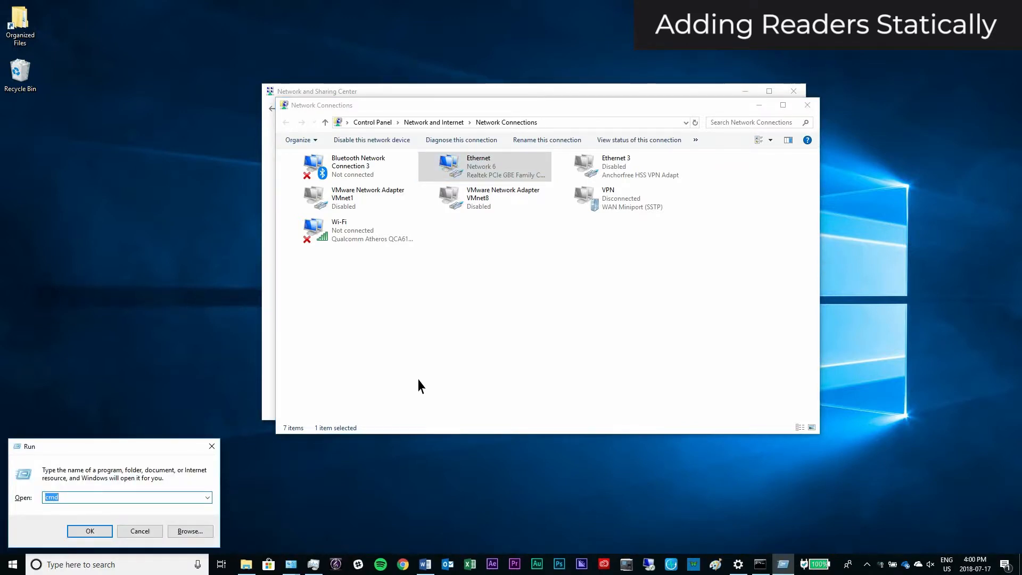
pyautogui.click(90, 530)
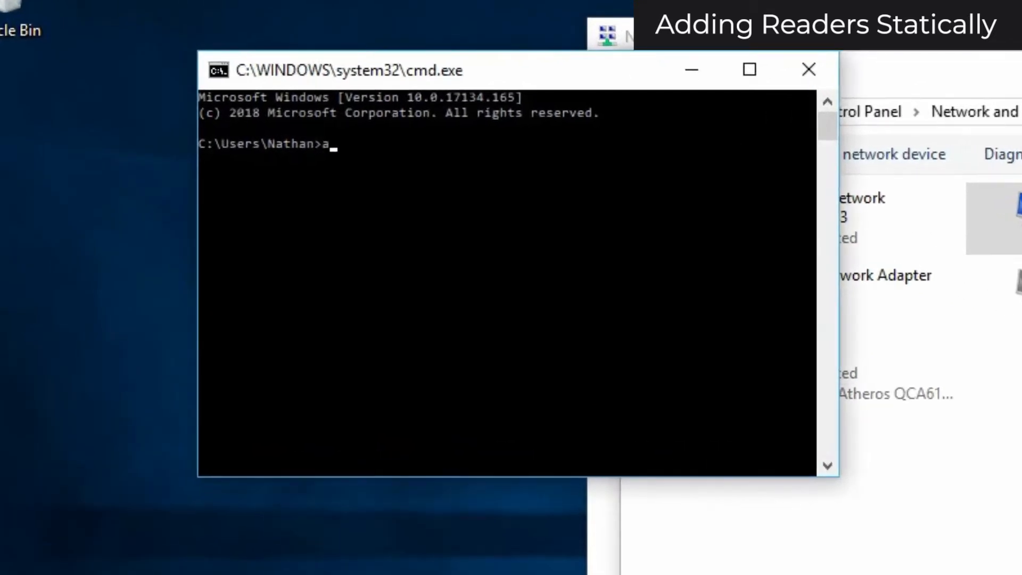
pyautogui.write('rp -a')
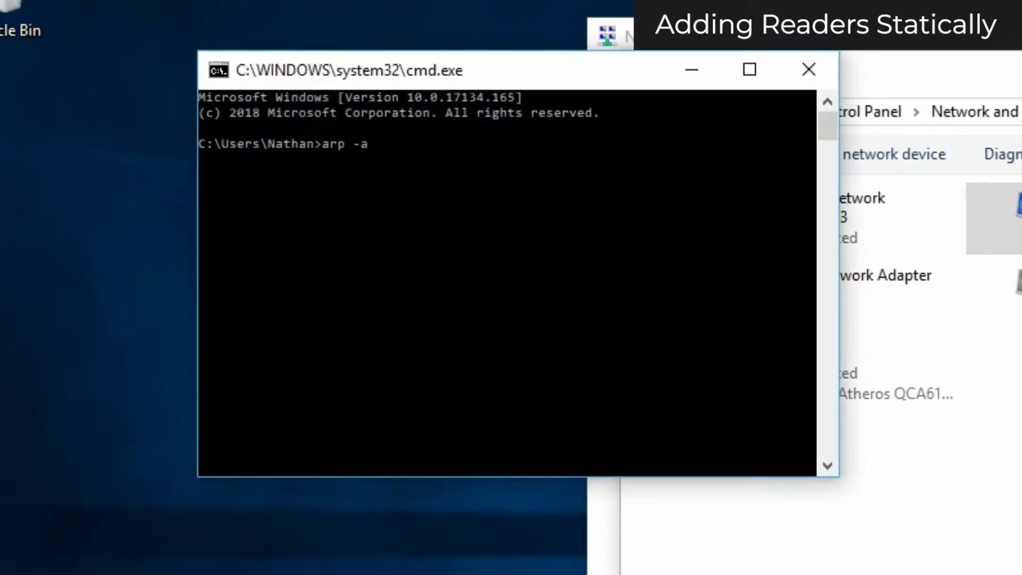
pyautogui.press('Return')
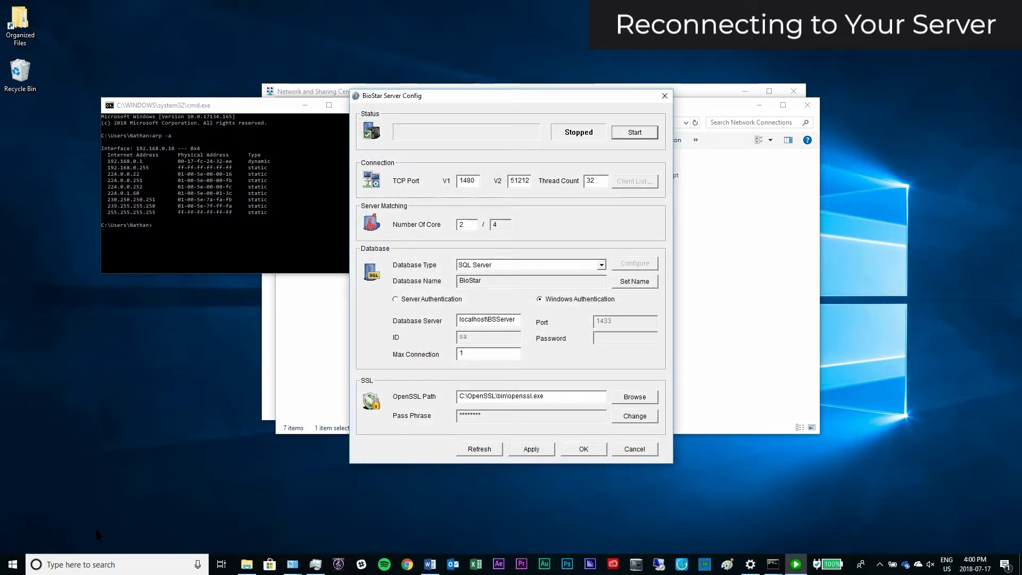
# Log in to the BioStar server as admin with its password.
pyautogui.click(632, 132)
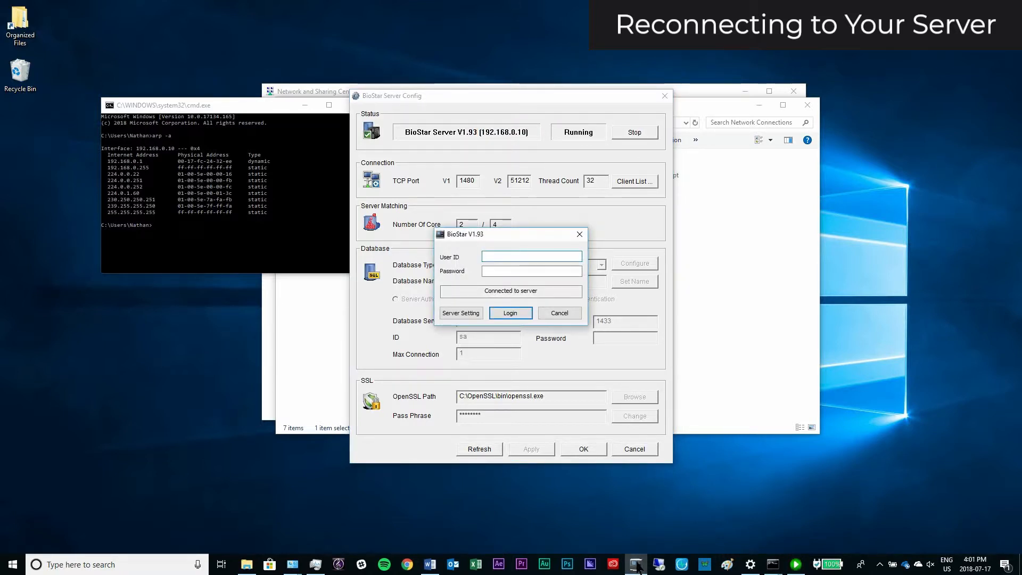
pyautogui.click(460, 313)
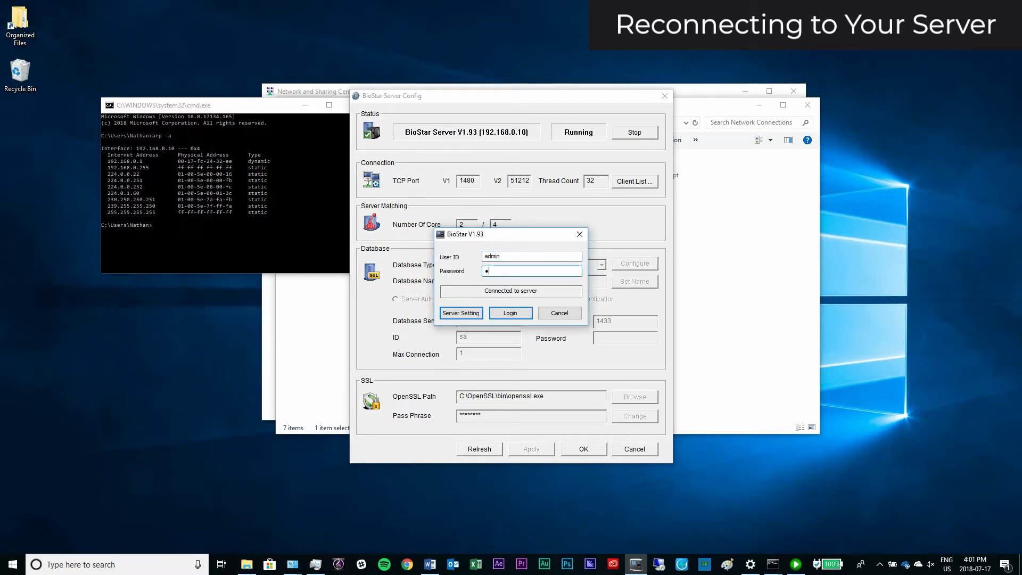
pyautogui.click(510, 313)
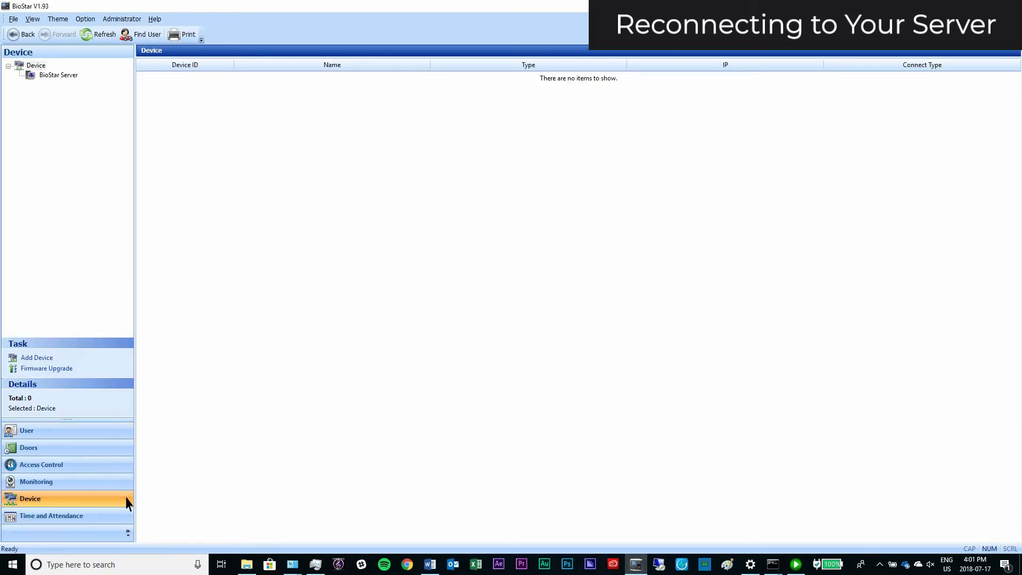
pyautogui.moveTo(43, 362)
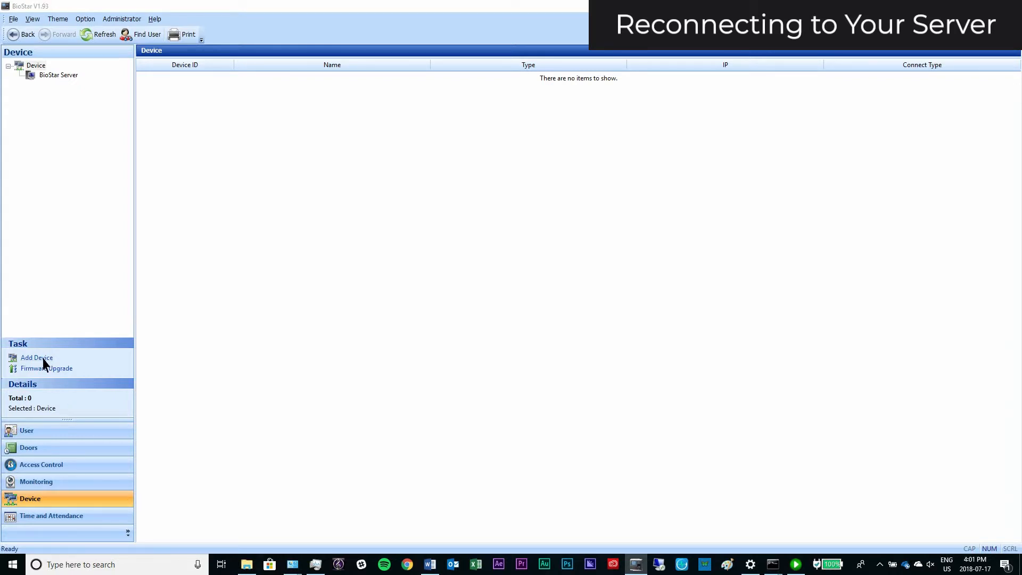
# Start Add Device and search the LAN over TCP for BioEntry W readers.
pyautogui.click(36, 357)
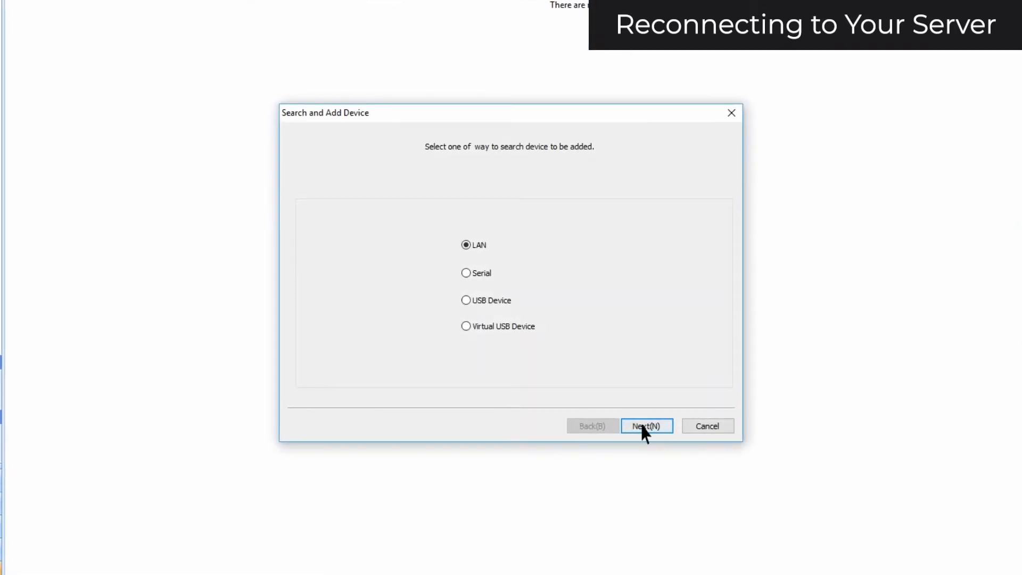
pyautogui.click(646, 426)
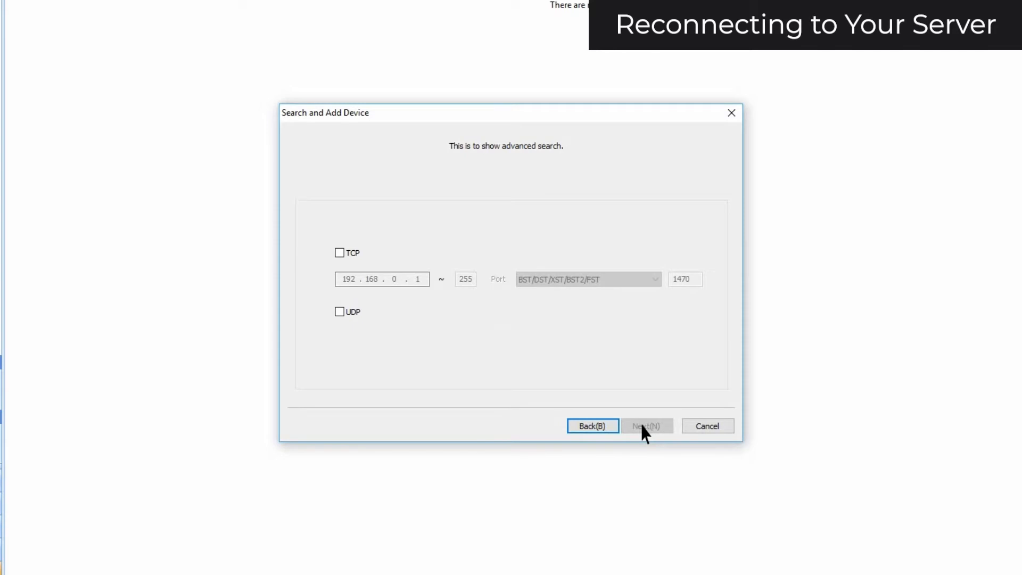
pyautogui.click(340, 253)
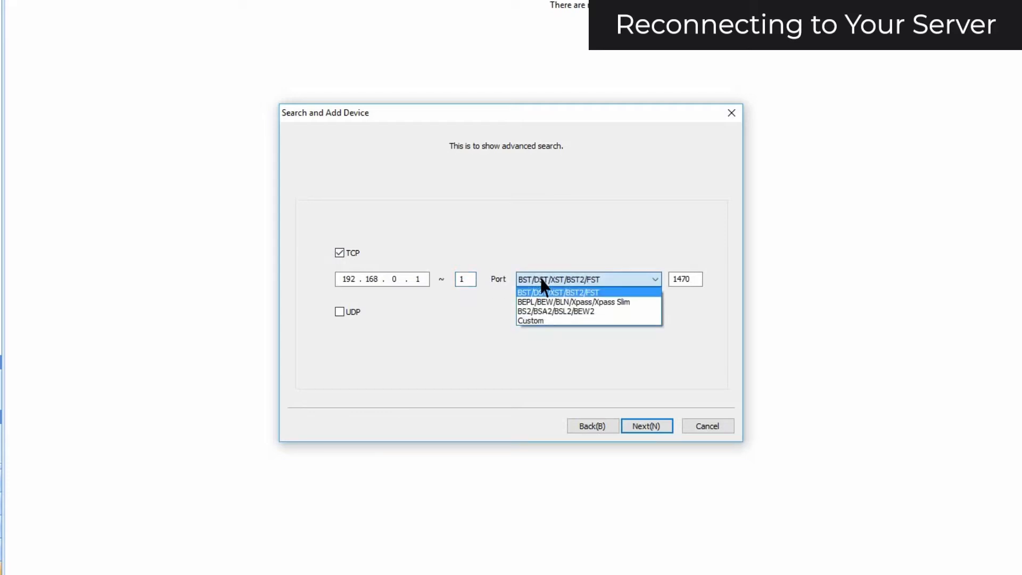
pyautogui.click(573, 301)
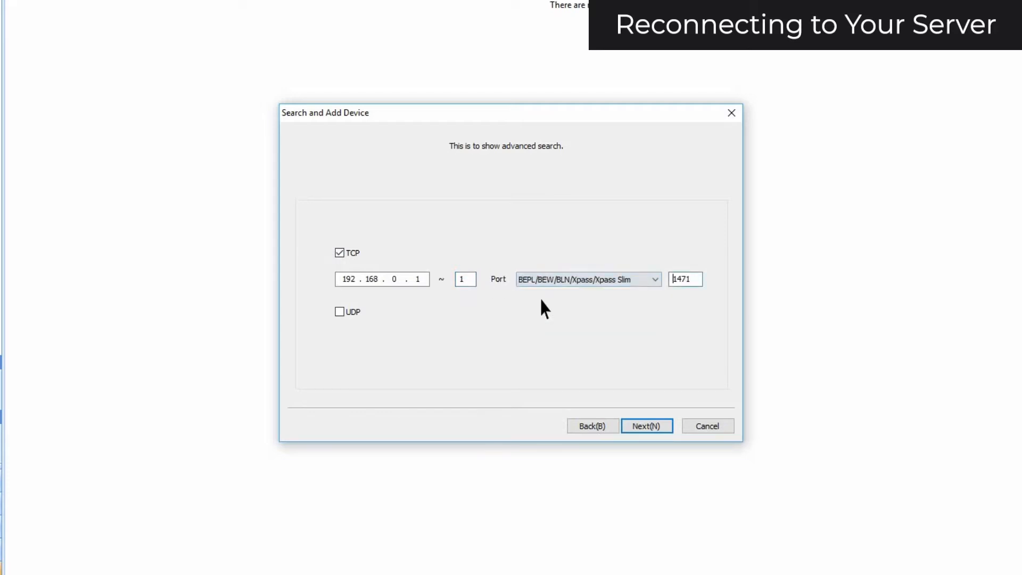
pyautogui.click(646, 425)
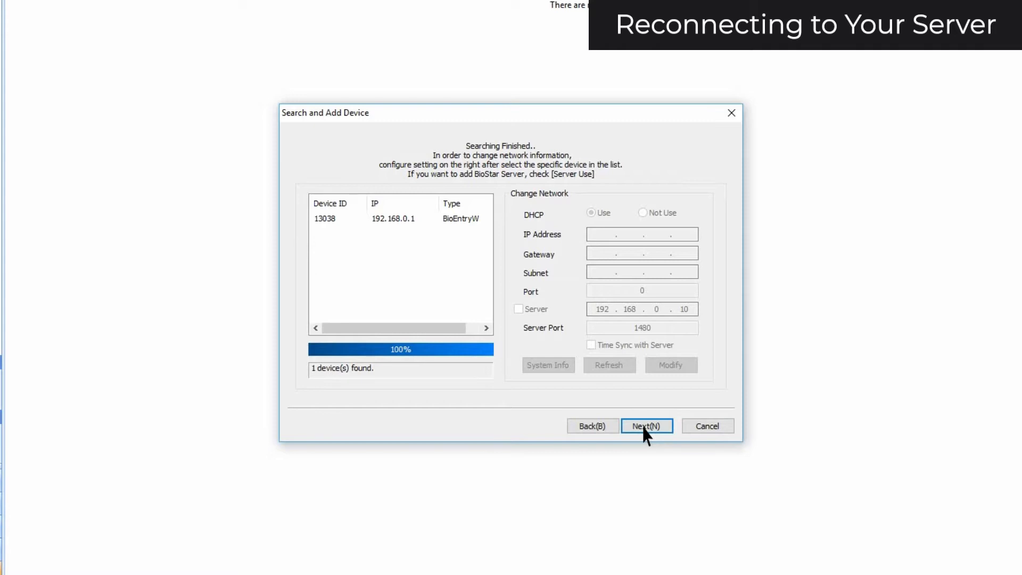
# Add the found reader 13038 at 192.168.0.1 and finish the wizard.
pyautogui.click(646, 426)
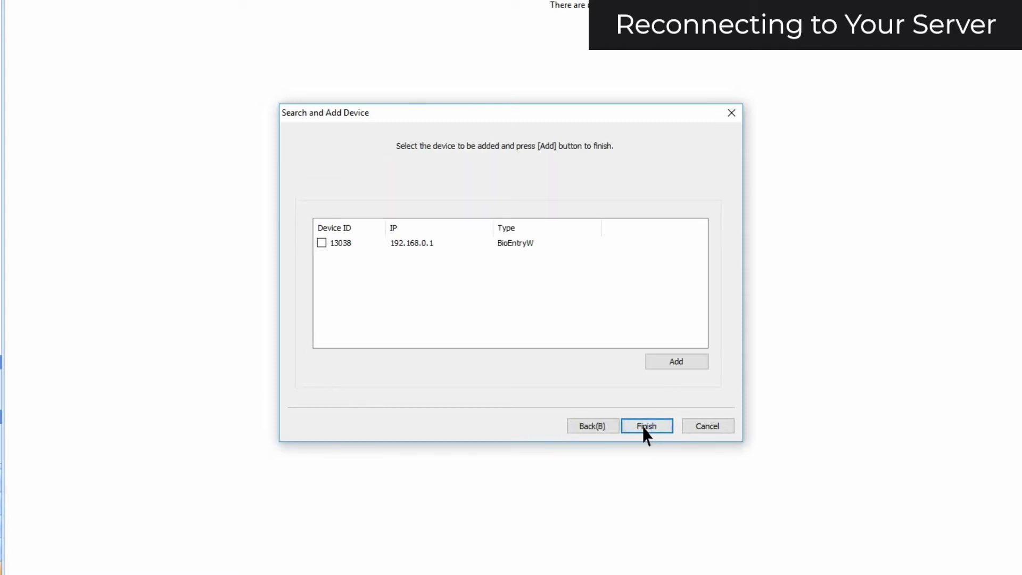
pyautogui.click(321, 243)
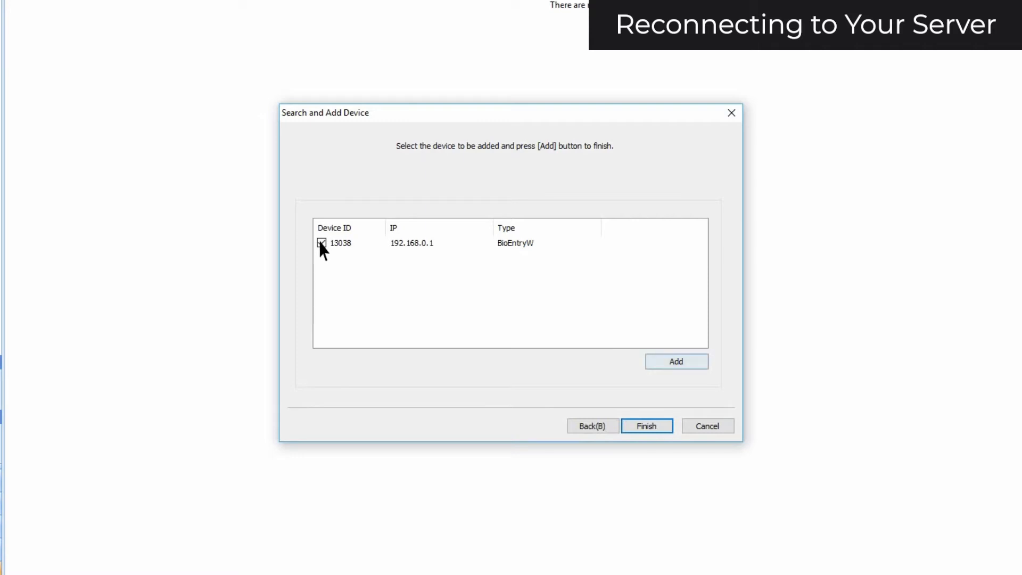
pyautogui.click(676, 361)
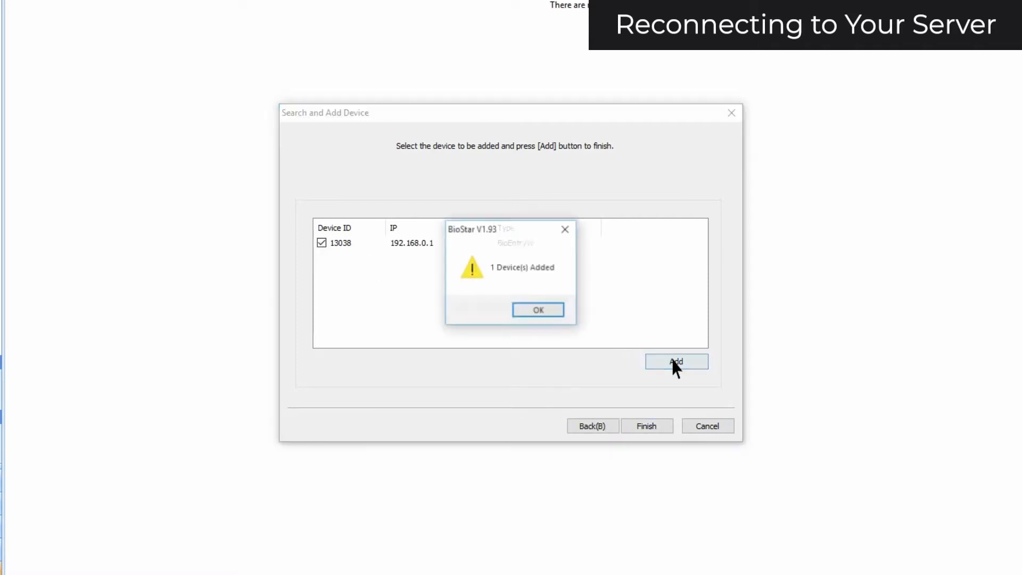
pyautogui.click(537, 309)
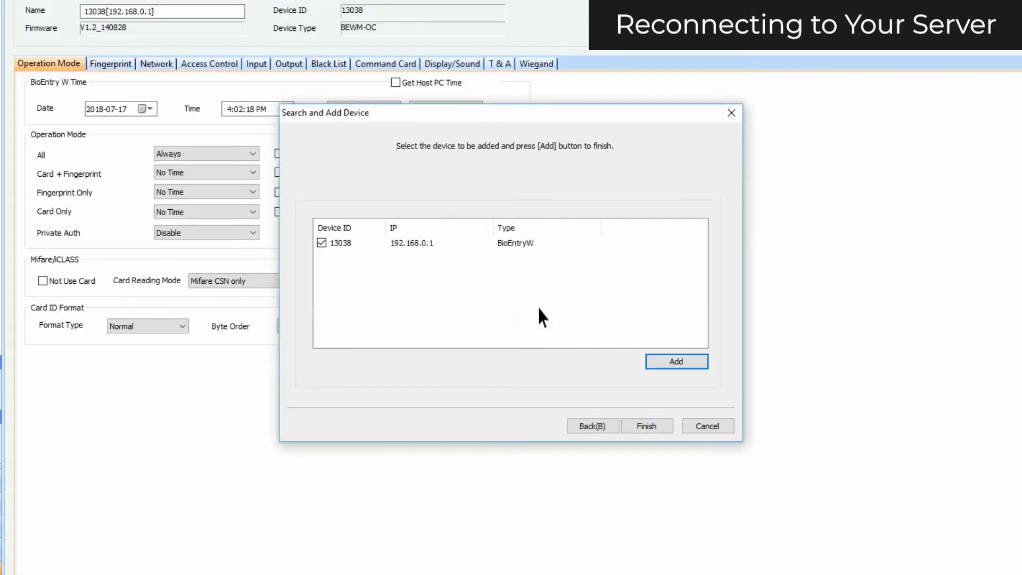
pyautogui.click(646, 426)
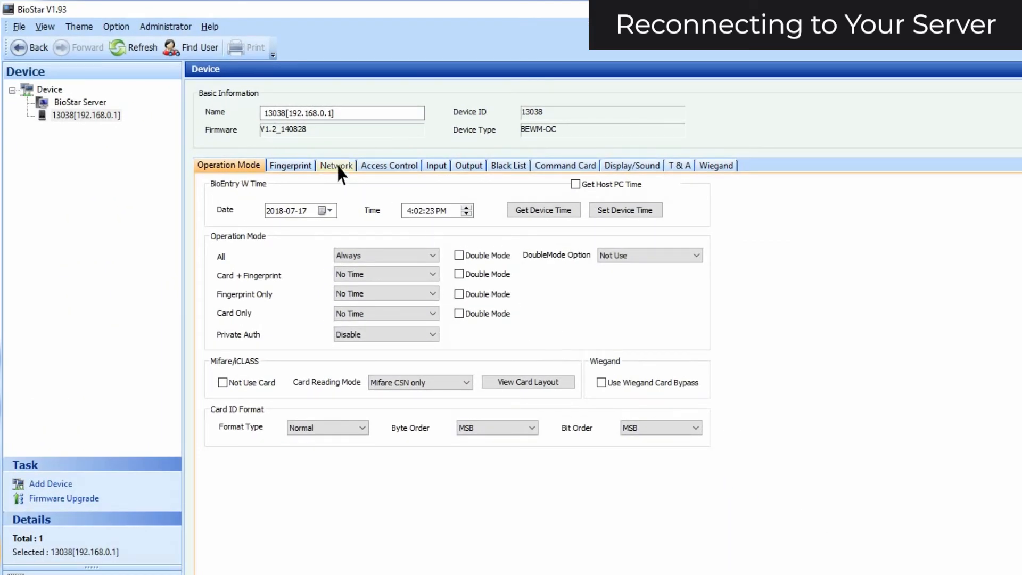
# Set reader 13038 to use DHCP with server 10.0.60.111 and apply the settings.
pyautogui.click(335, 165)
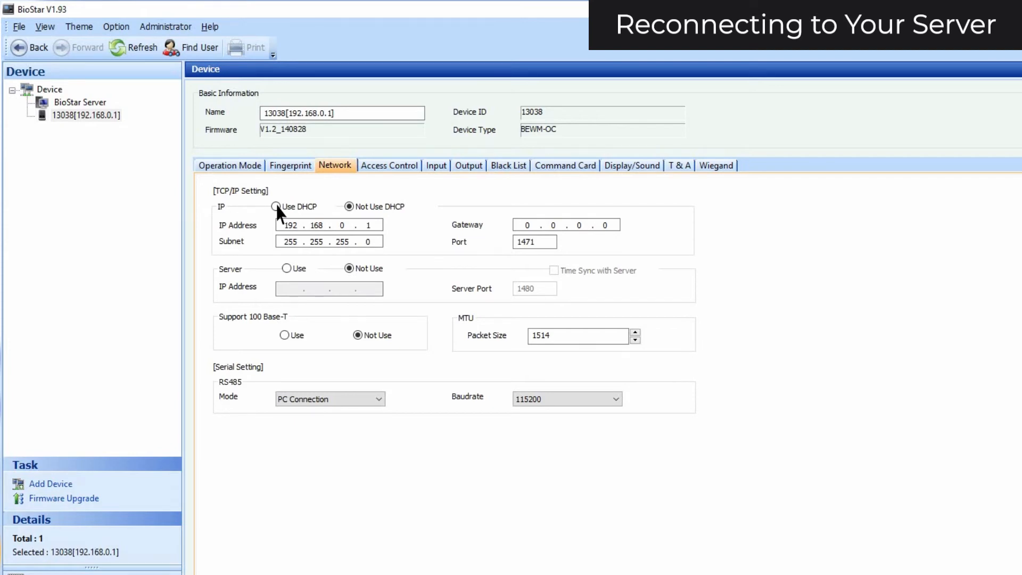
pyautogui.click(277, 207)
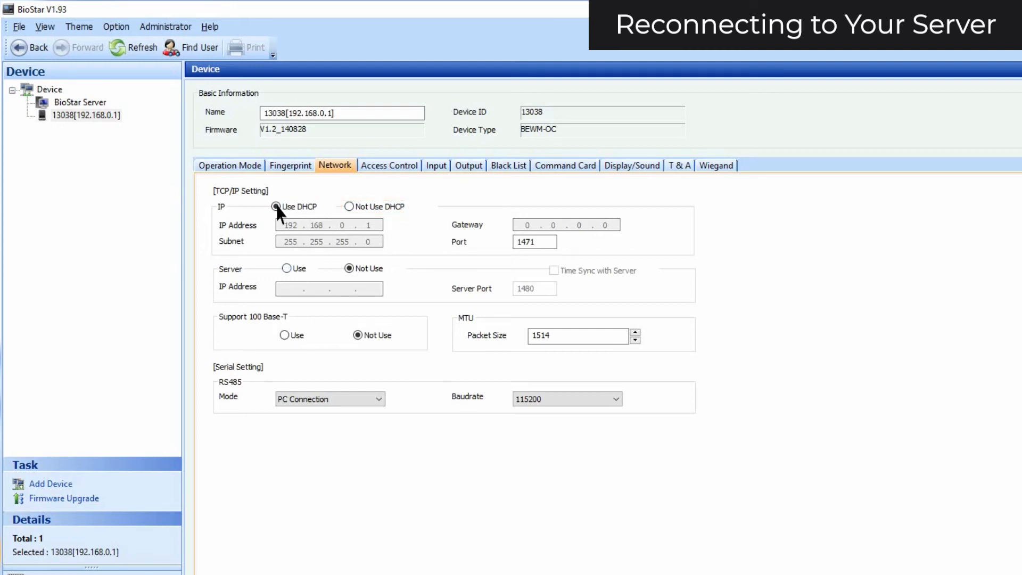
pyautogui.click(287, 268)
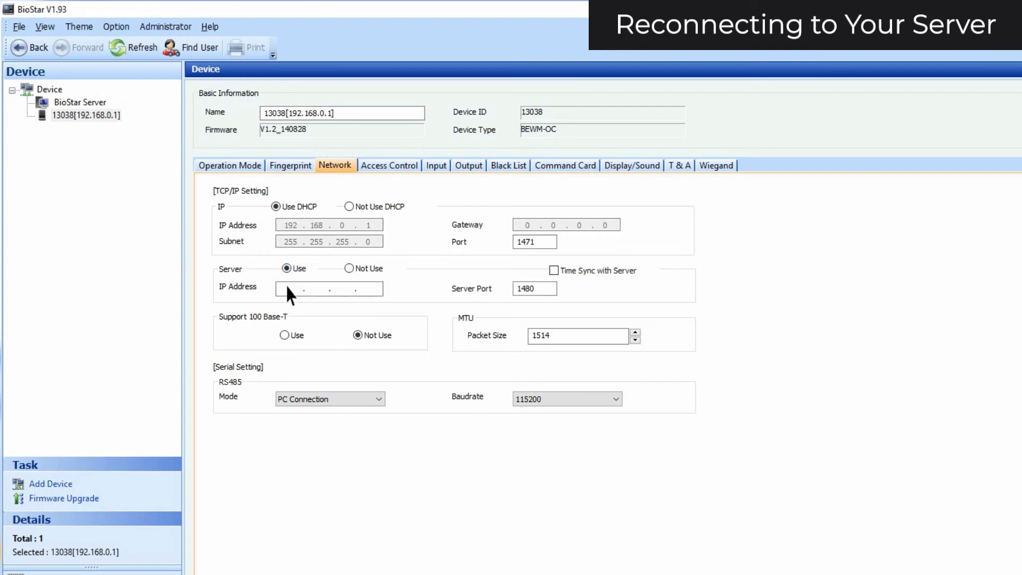
pyautogui.write('10')
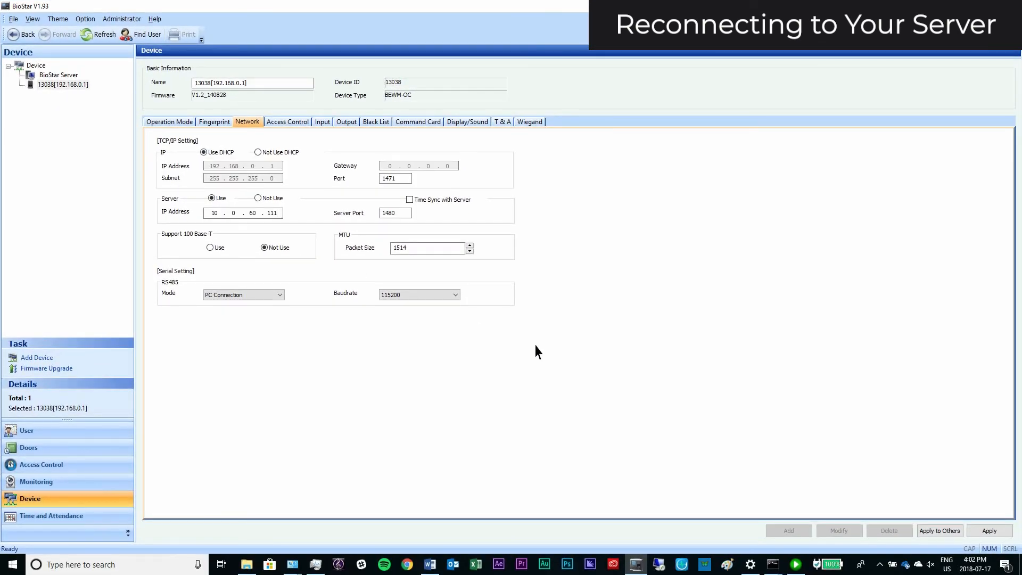
pyautogui.click(989, 530)
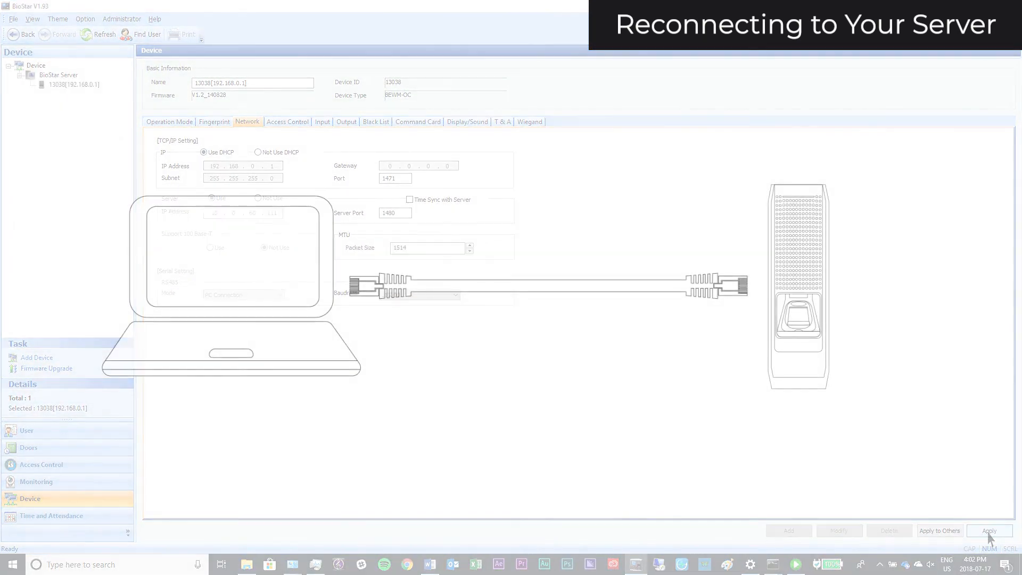